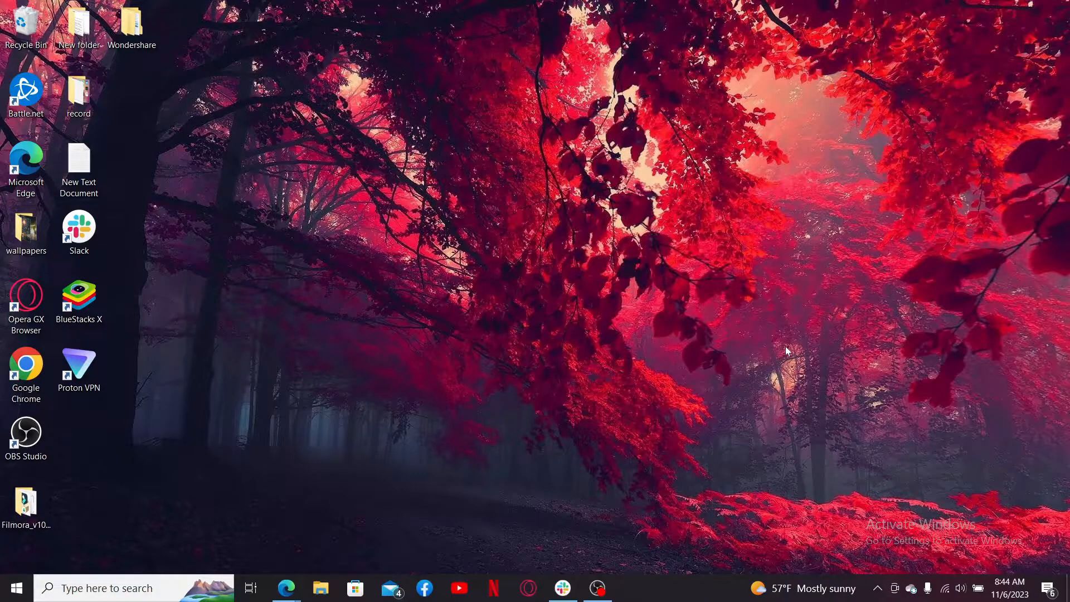
{"action": "mouse_move", "coordinate": [777, 353]}
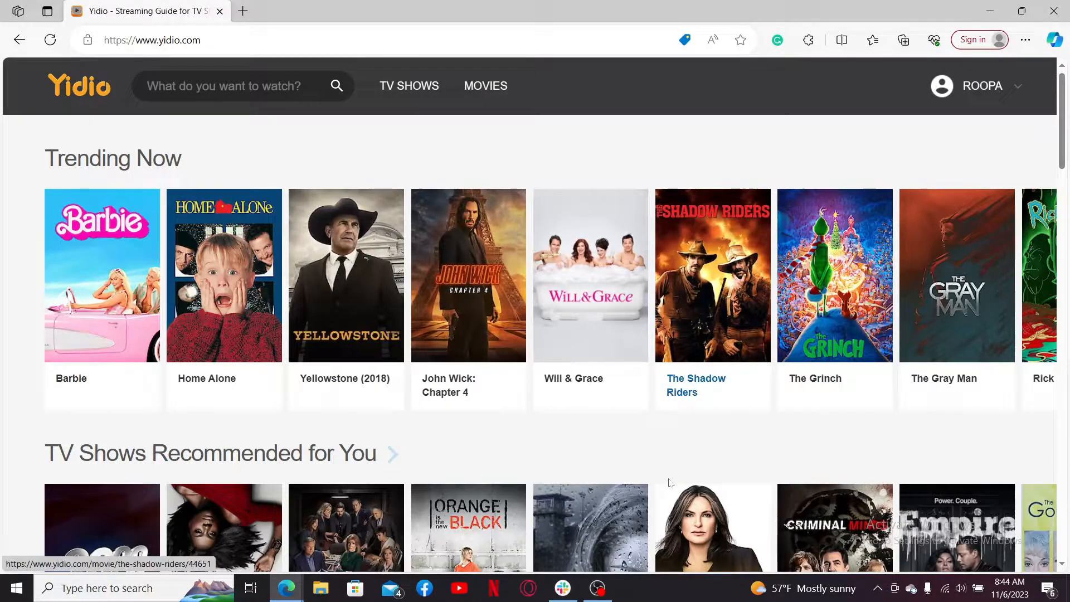
Reach the Yidio account settings page from the ROOPA profile menu
{"action": "left_click", "coordinate": [981, 85]}
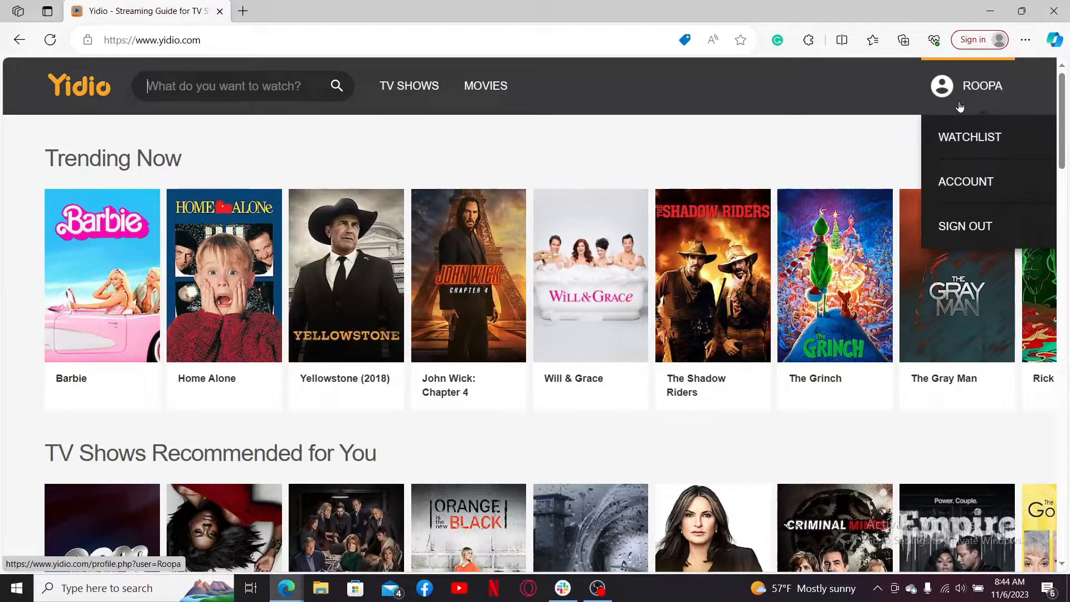
{"action": "left_click", "coordinate": [966, 181]}
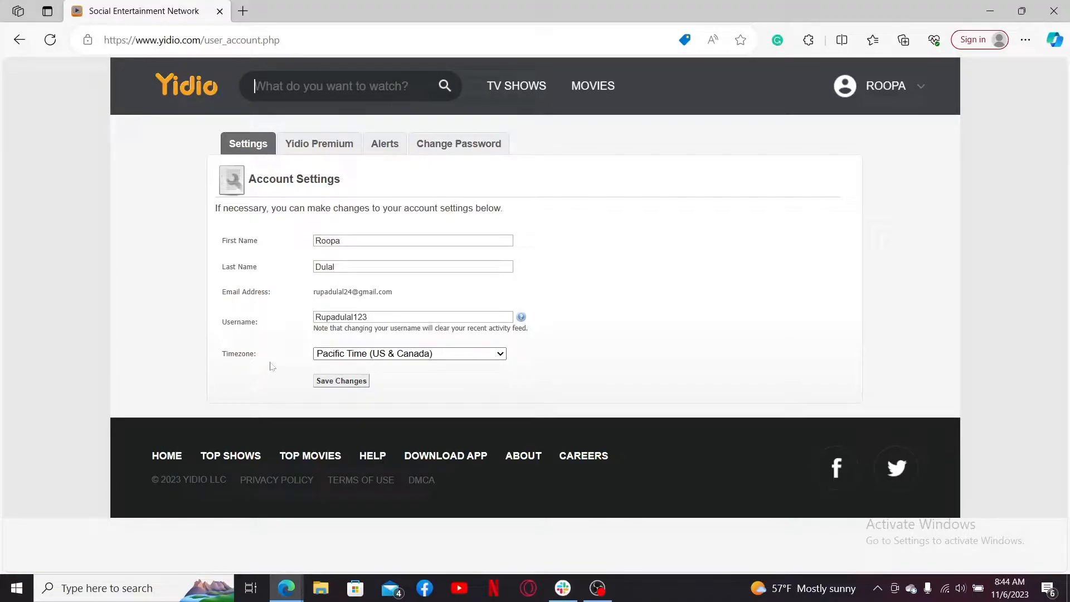
Set the account timezone to Beijing, Hong Kong, Singapore, Taipei and save the changes
{"action": "left_click", "coordinate": [410, 353]}
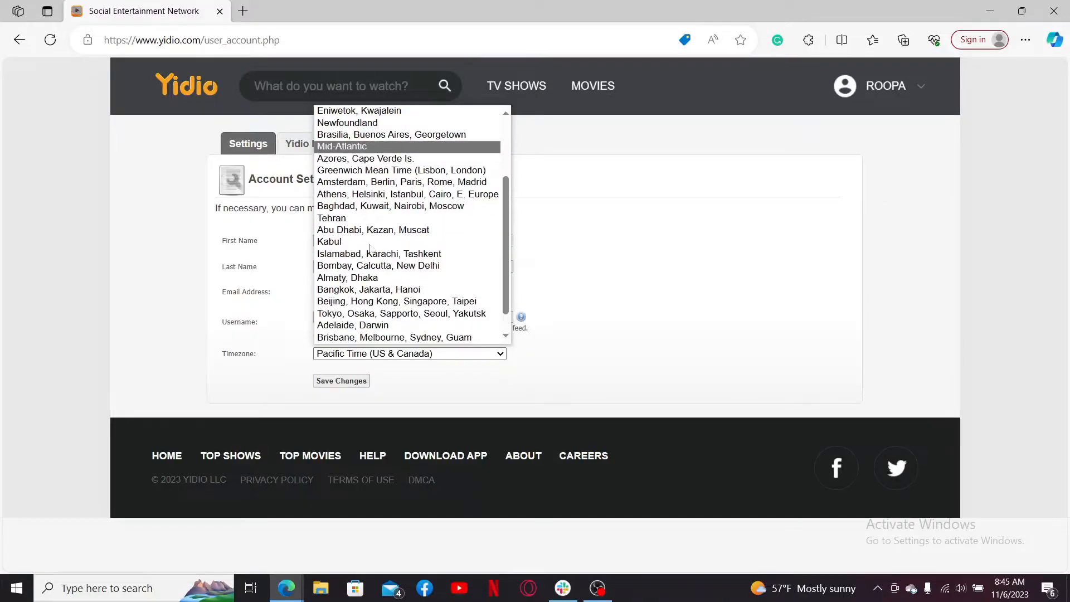
{"action": "left_click", "coordinate": [396, 301]}
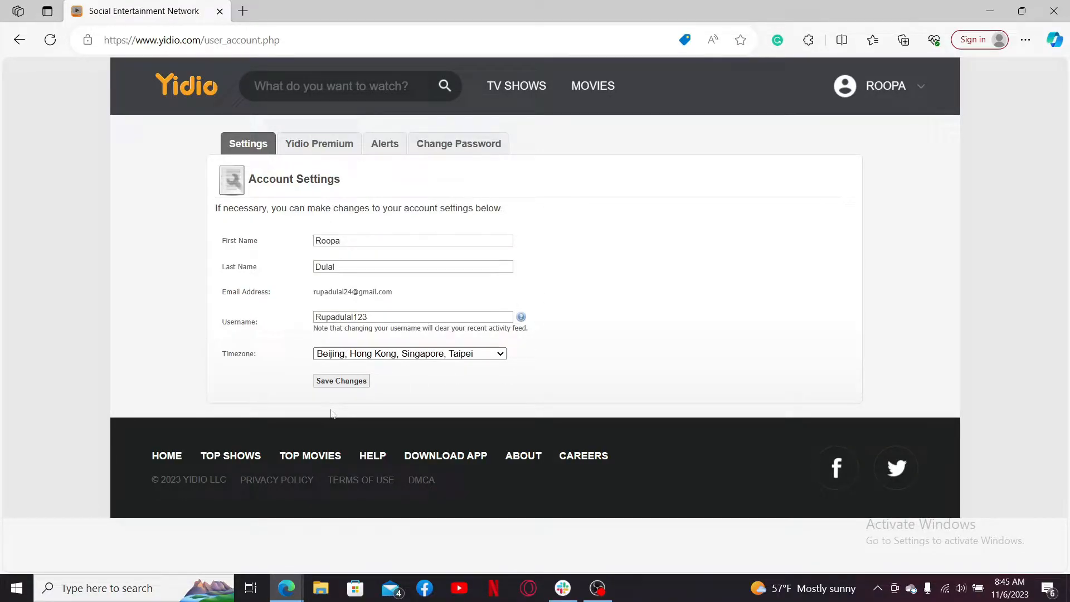
{"action": "left_click", "coordinate": [341, 380]}
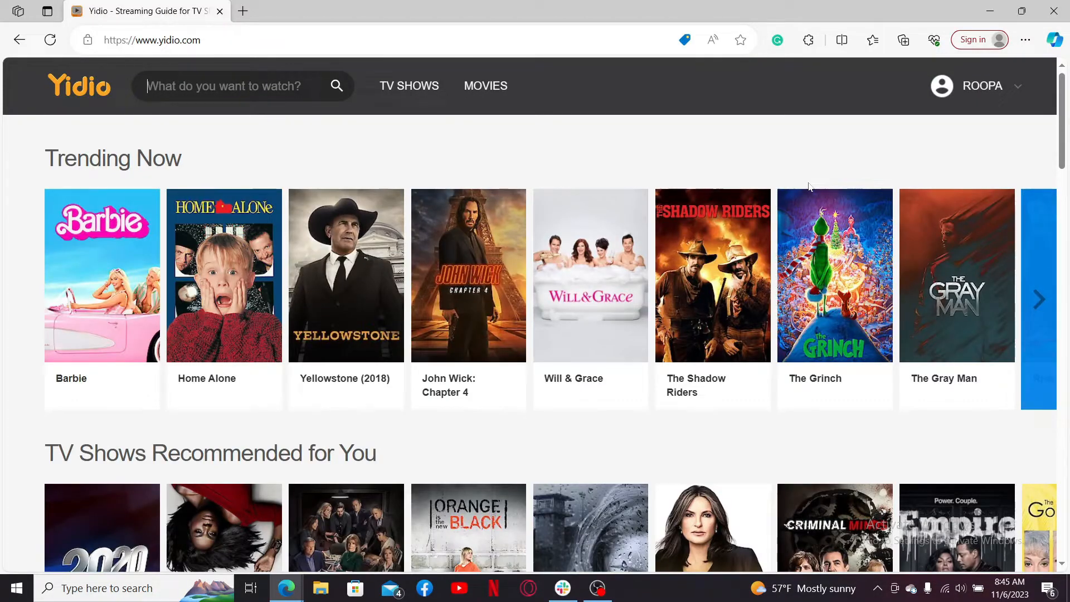
{"action": "scroll", "scroll_direction": "down", "scroll_amount": 3}
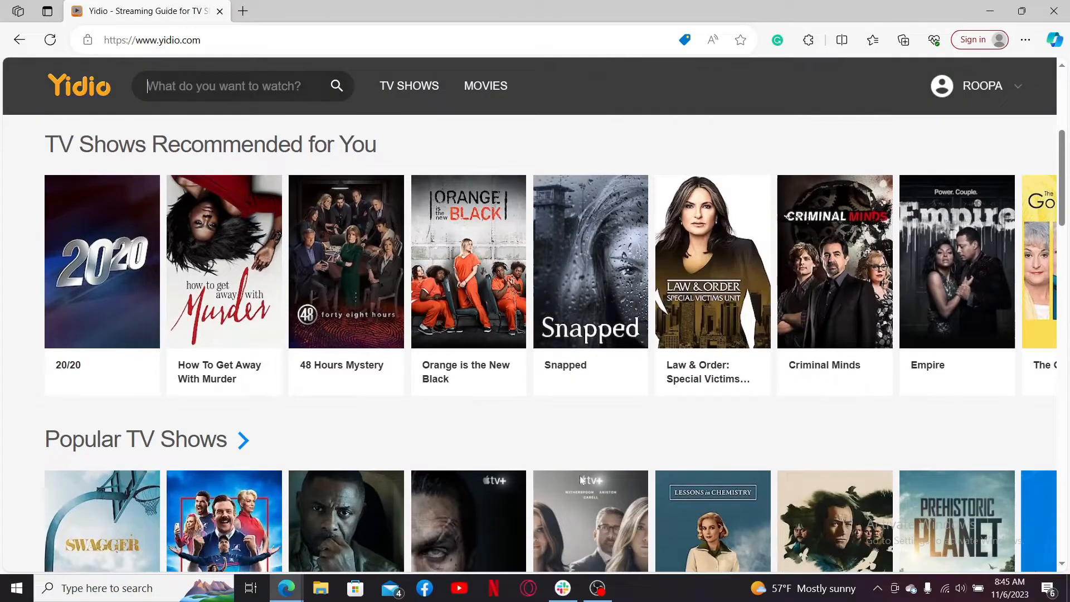
{"action": "scroll", "scroll_direction": "down", "scroll_amount": 3}
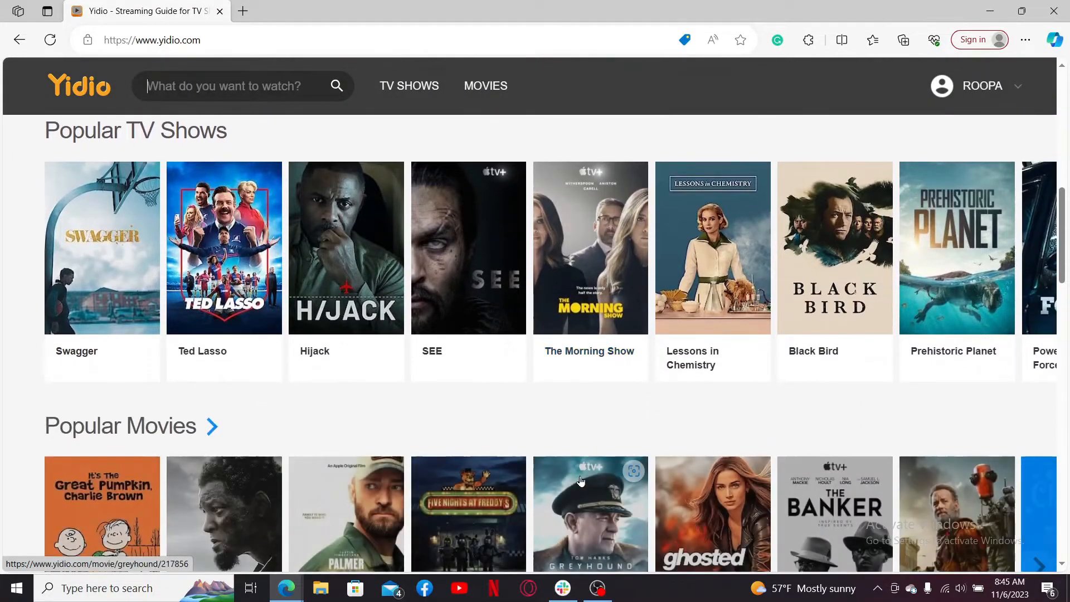
{"action": "mouse_move", "coordinate": [867, 446]}
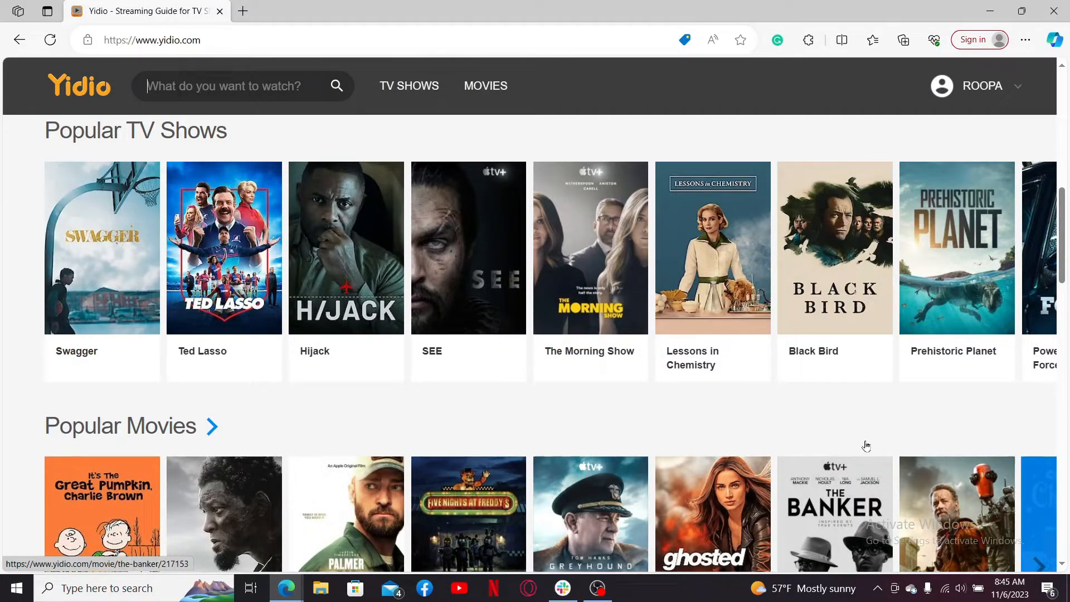